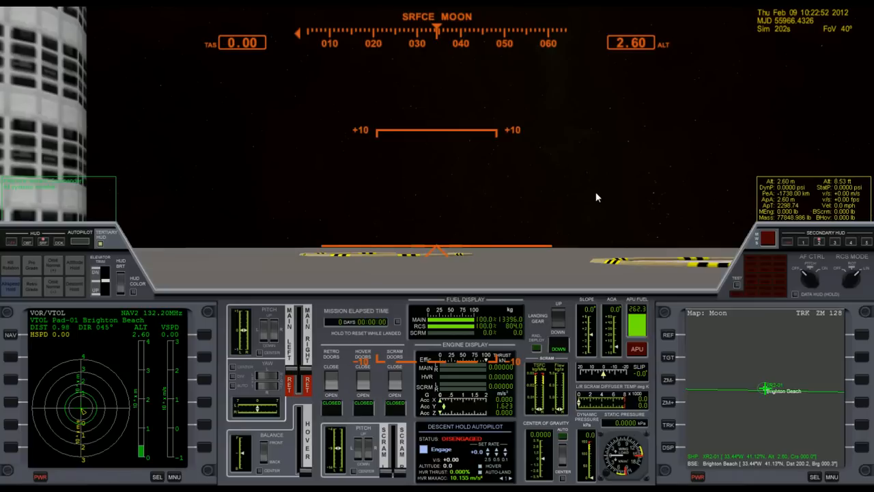
mouse_move(570, 191)
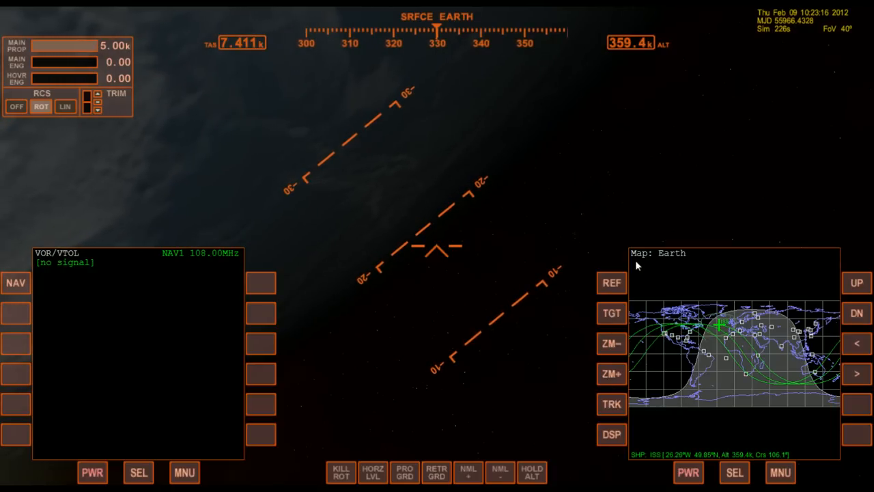
mouse_move(646, 366)
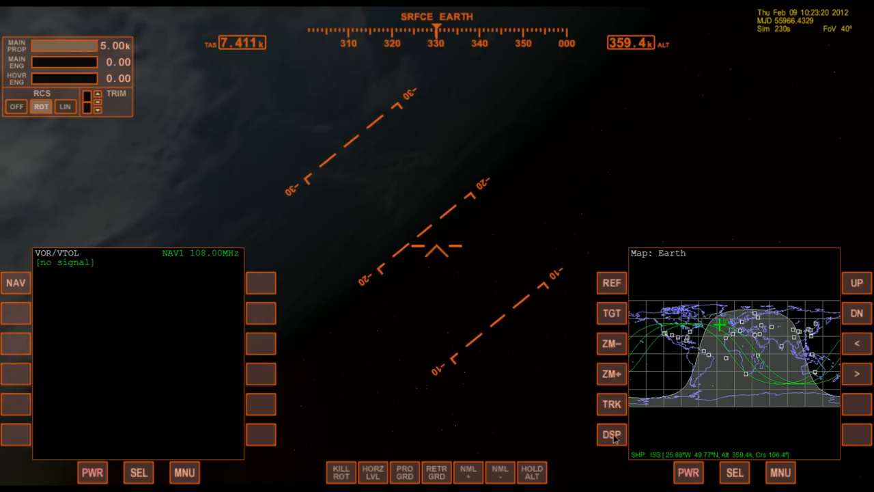
Reduce the Earth map's displayed tracks and begin selecting the Moon as map target
left_click(613, 431)
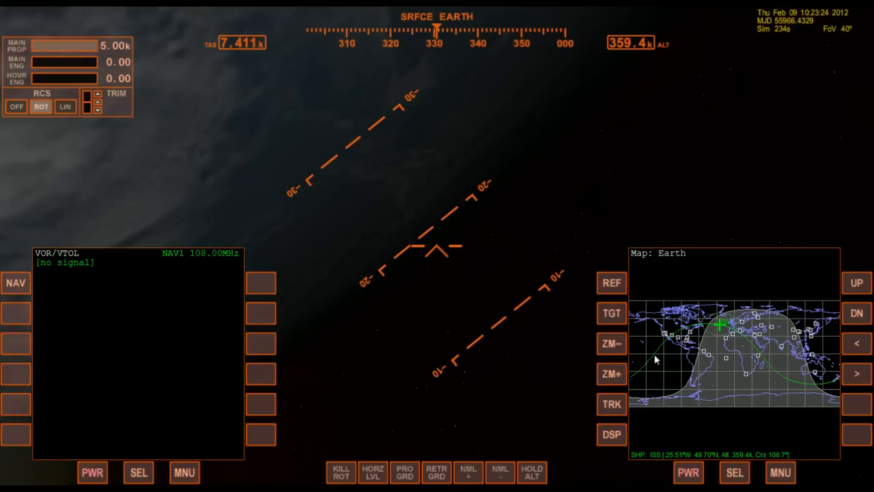
left_click(611, 314)
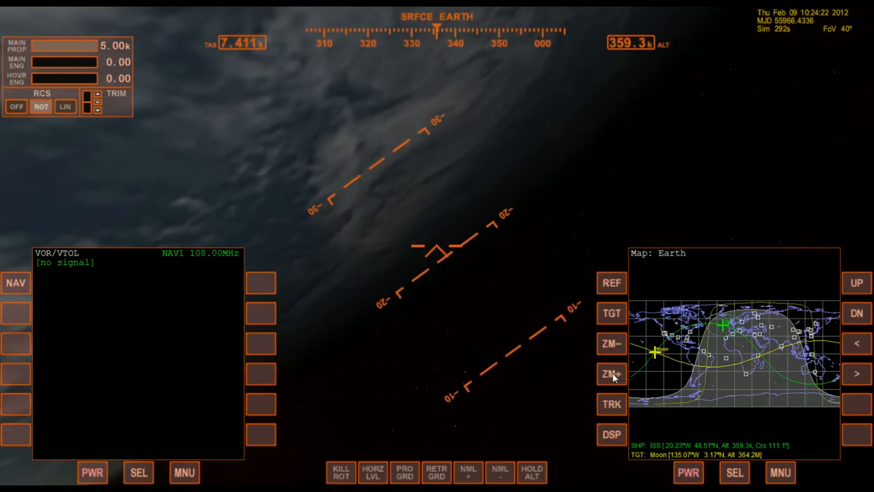
left_click(612, 373)
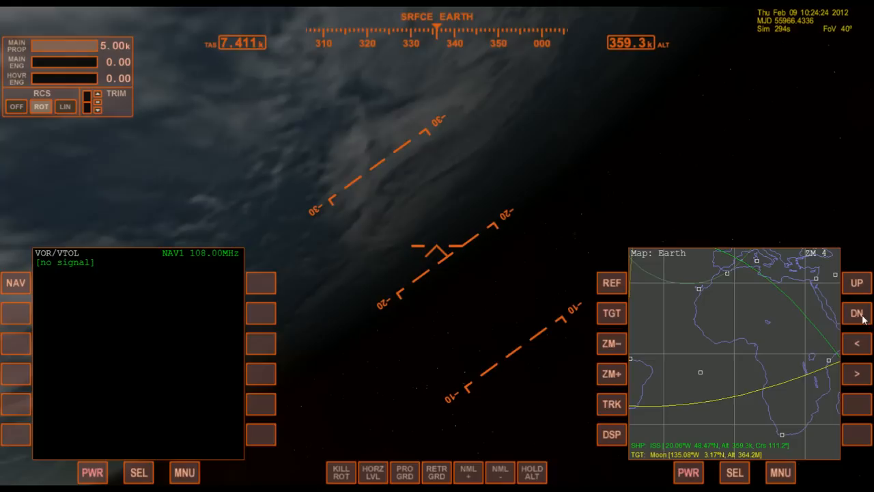
left_click(858, 343)
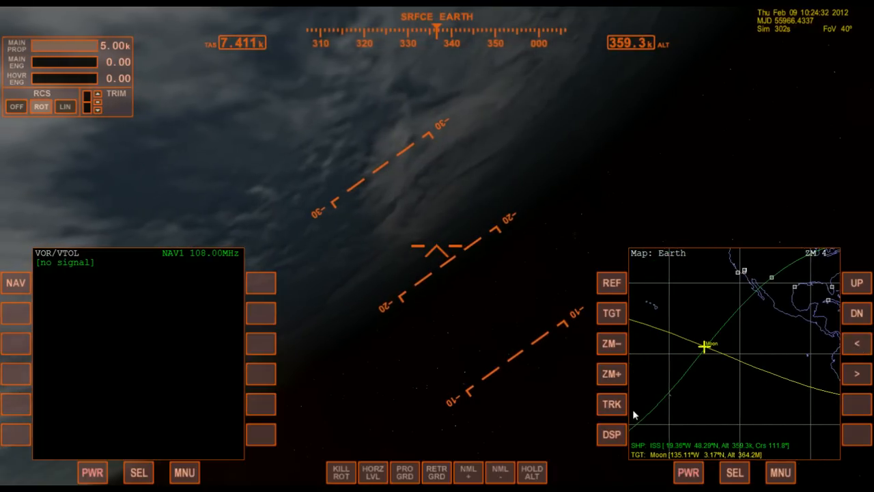
left_click(612, 373)
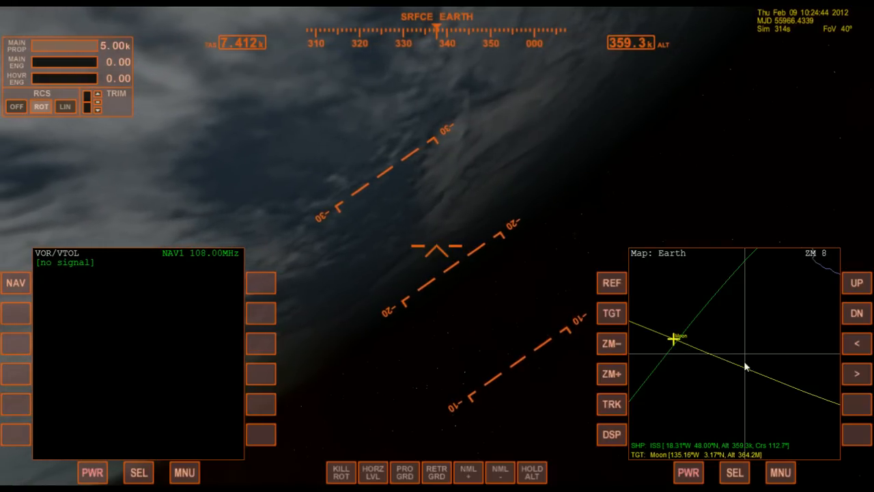
left_click(611, 343)
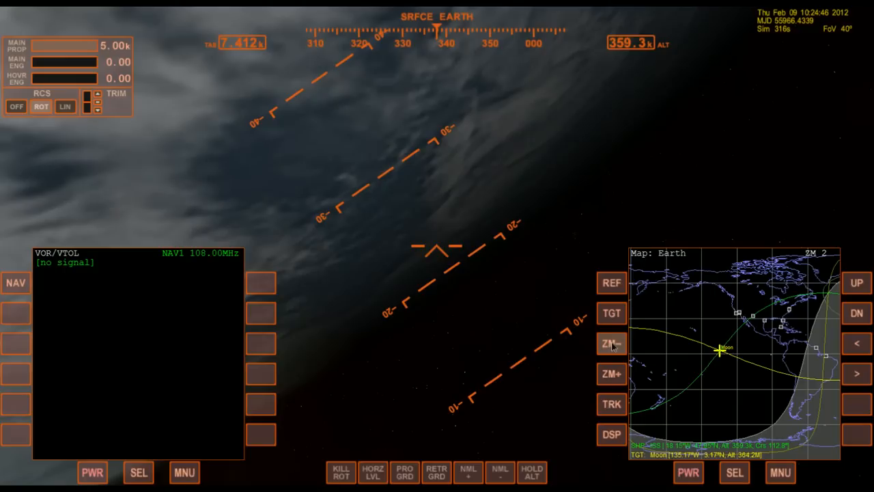
left_click(611, 343)
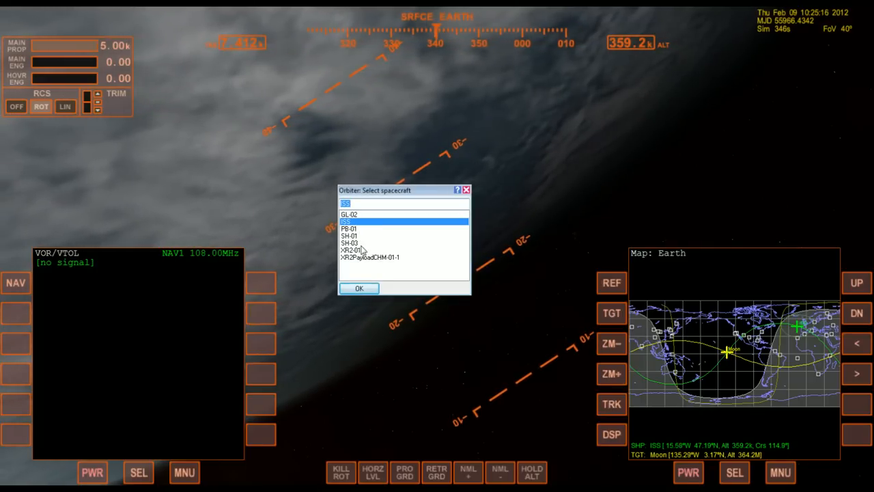
Select XR2-01 from the spacecraft list and confirm the switch
left_click(351, 250)
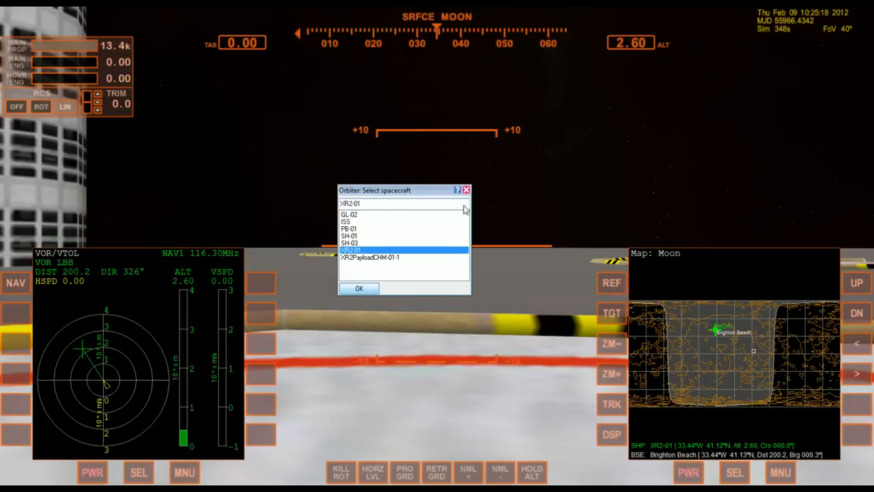
left_click(359, 288)
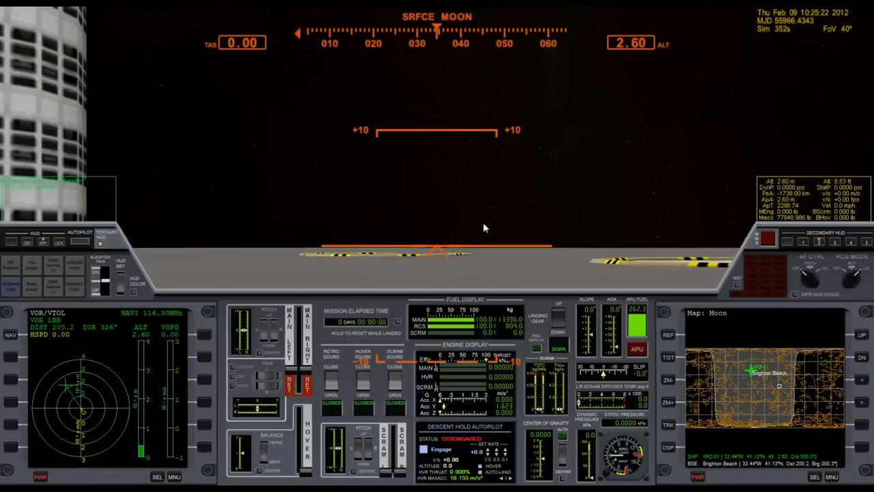
mouse_move(669, 137)
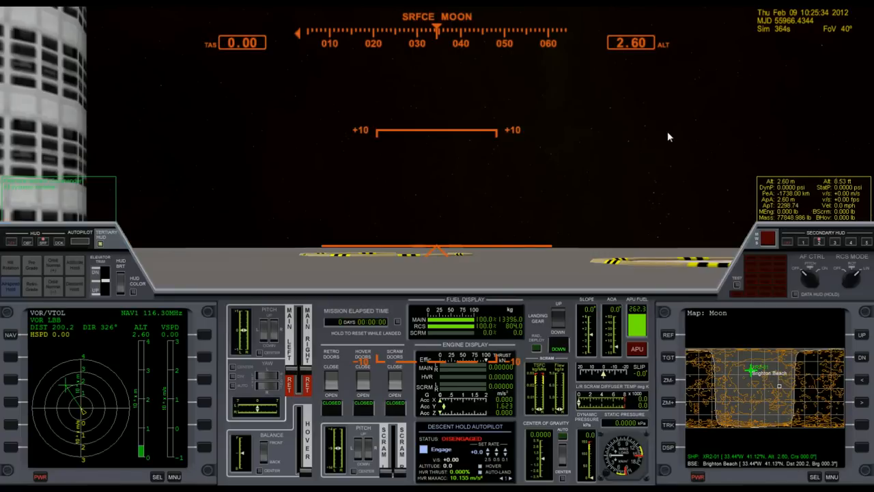
mouse_move(581, 214)
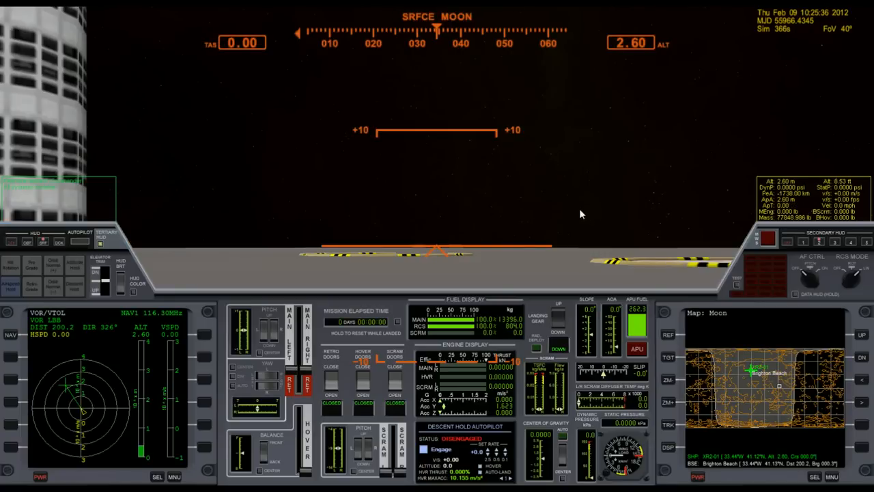
mouse_move(444, 209)
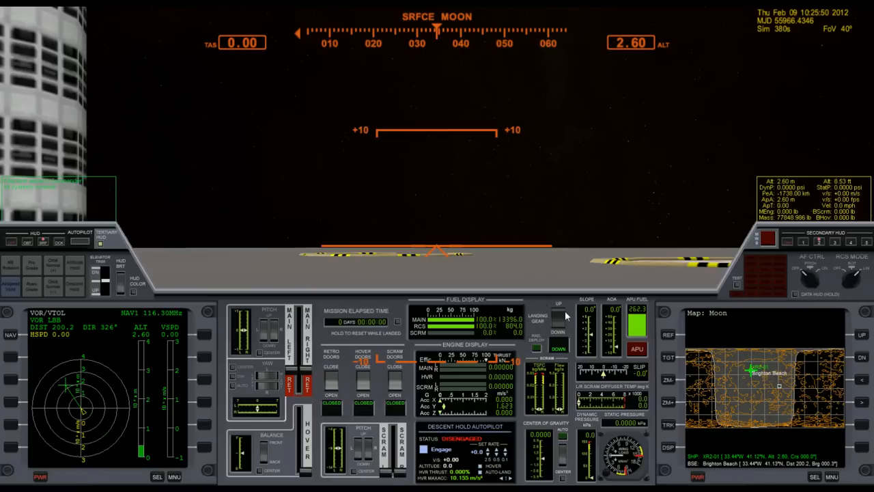
mouse_move(786, 491)
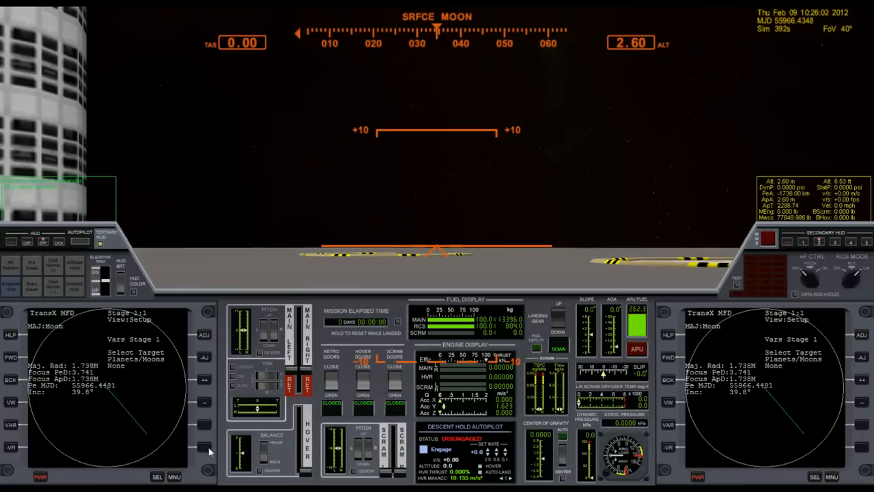
mouse_move(670, 374)
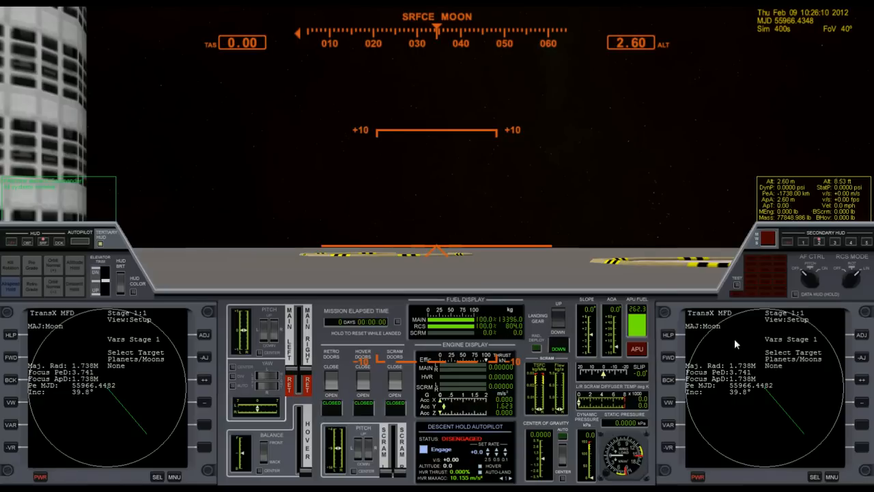
mouse_move(805, 410)
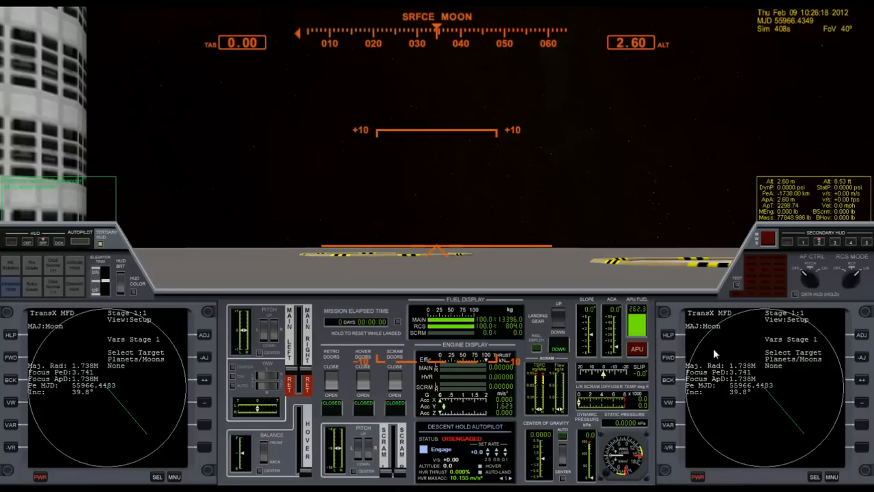
mouse_move(775, 360)
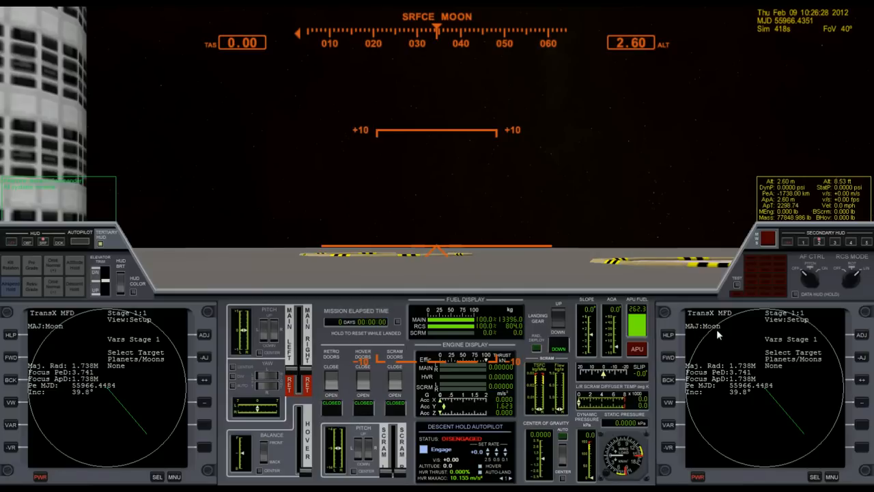
mouse_move(708, 352)
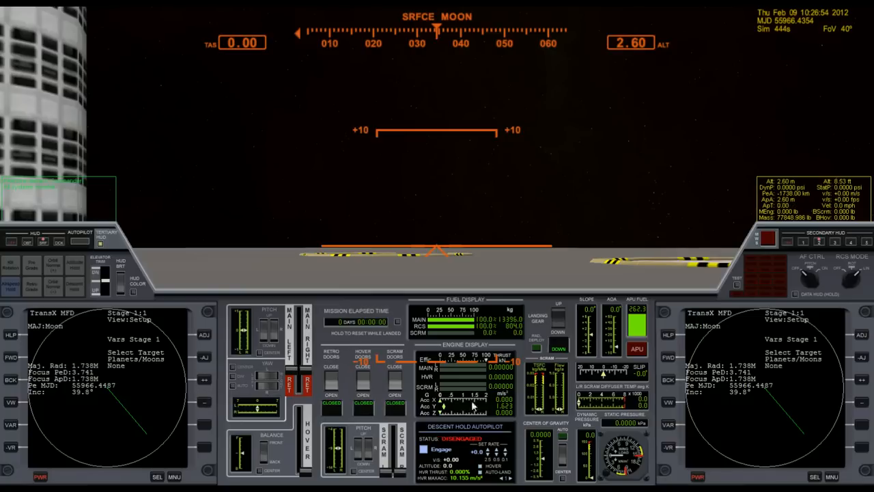
mouse_move(277, 291)
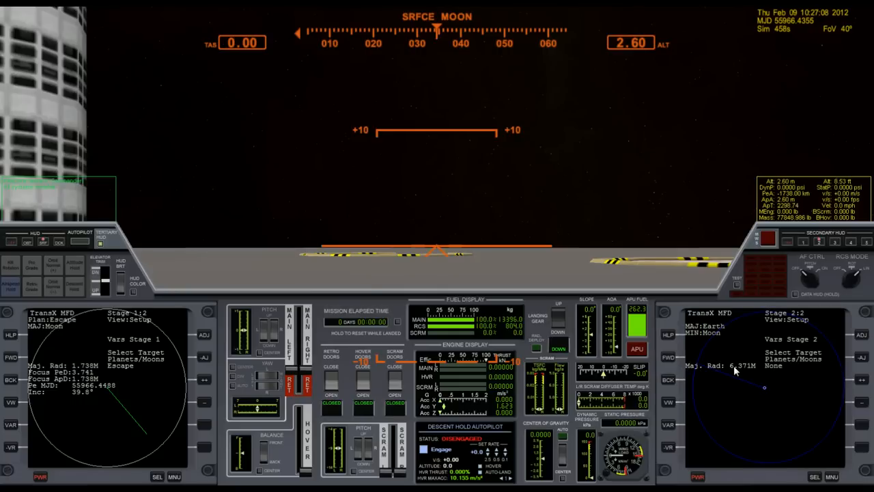
mouse_move(314, 276)
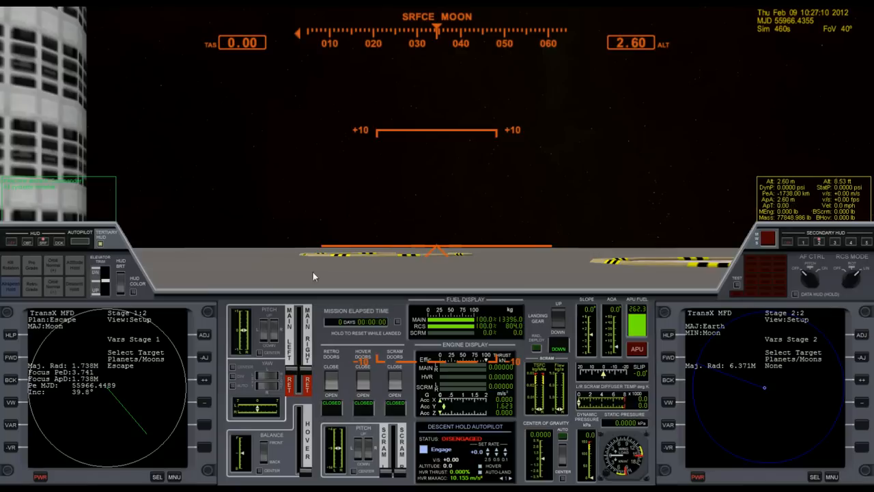
mouse_move(662, 399)
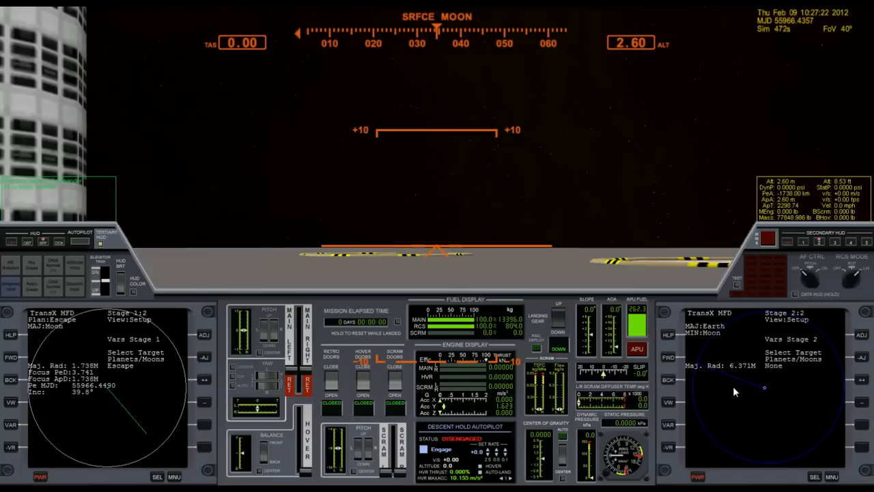
mouse_move(782, 373)
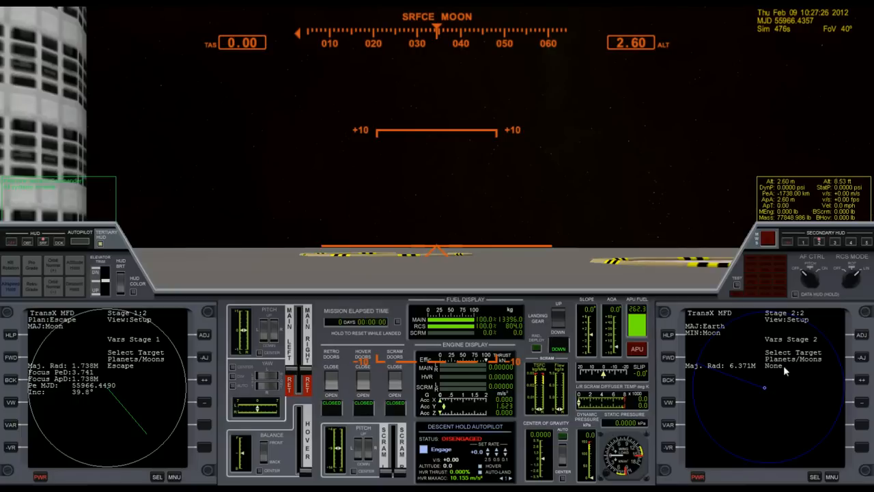
mouse_move(762, 389)
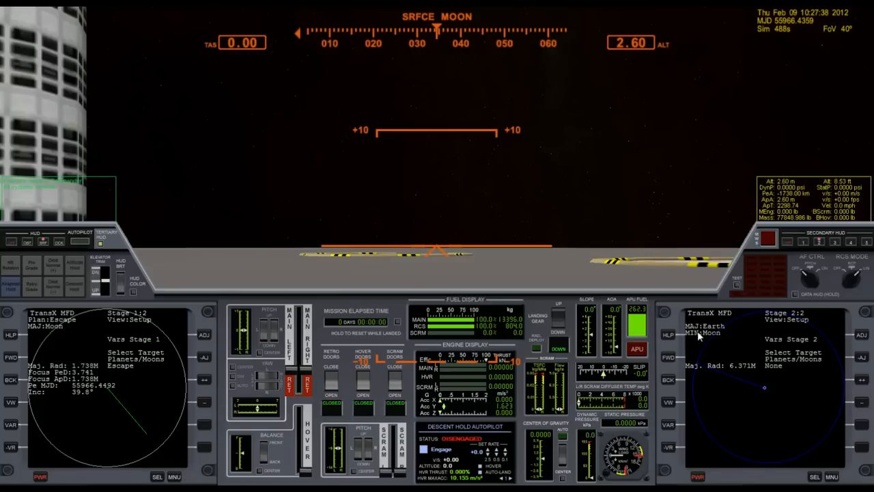
mouse_move(698, 340)
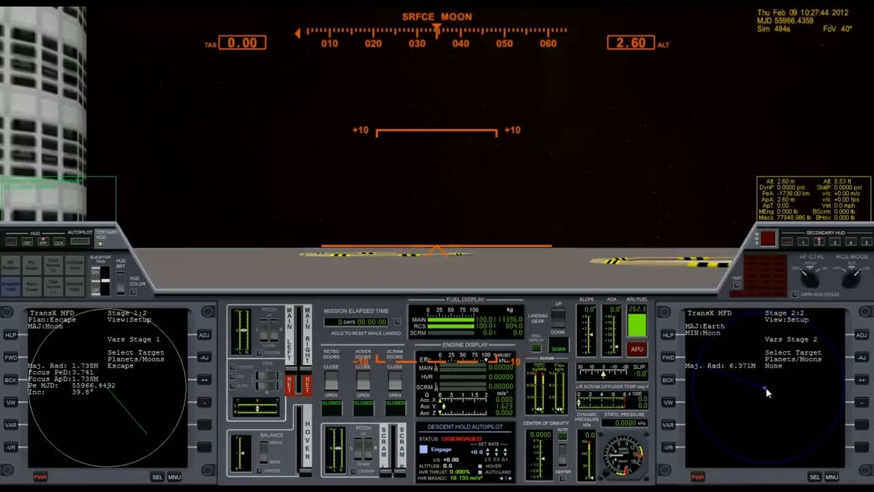
mouse_move(765, 392)
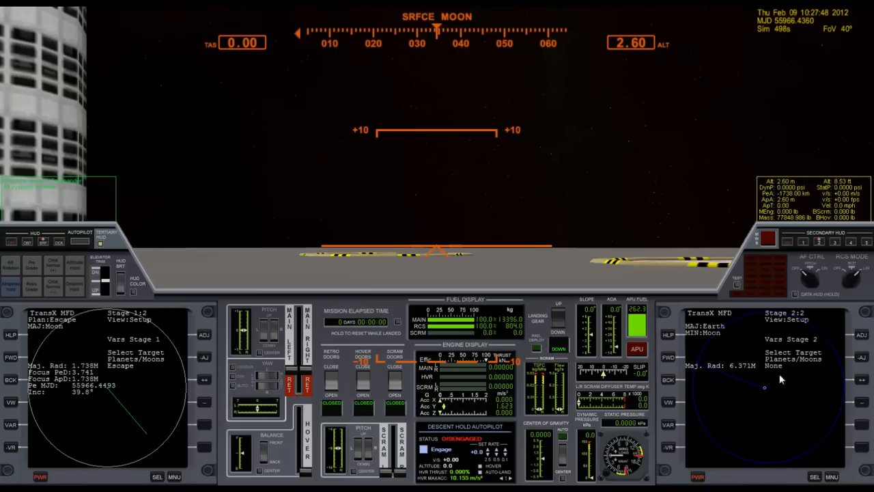
mouse_move(840, 382)
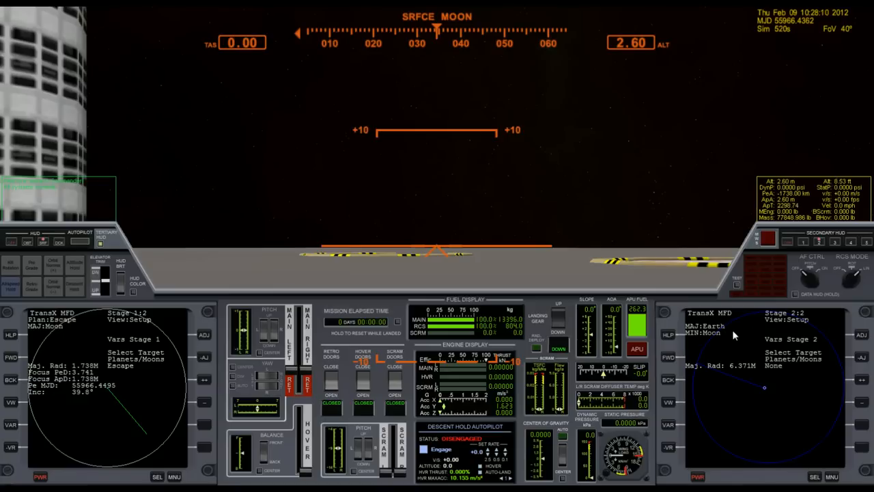
mouse_move(769, 391)
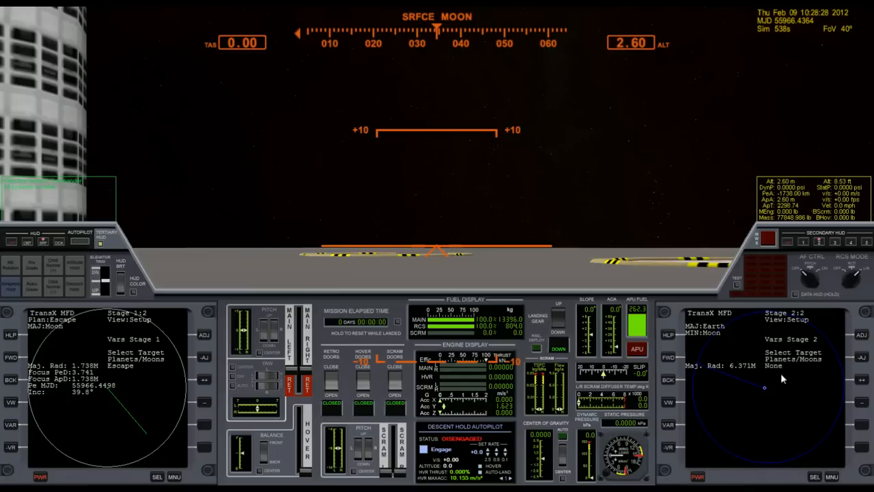
mouse_move(791, 387)
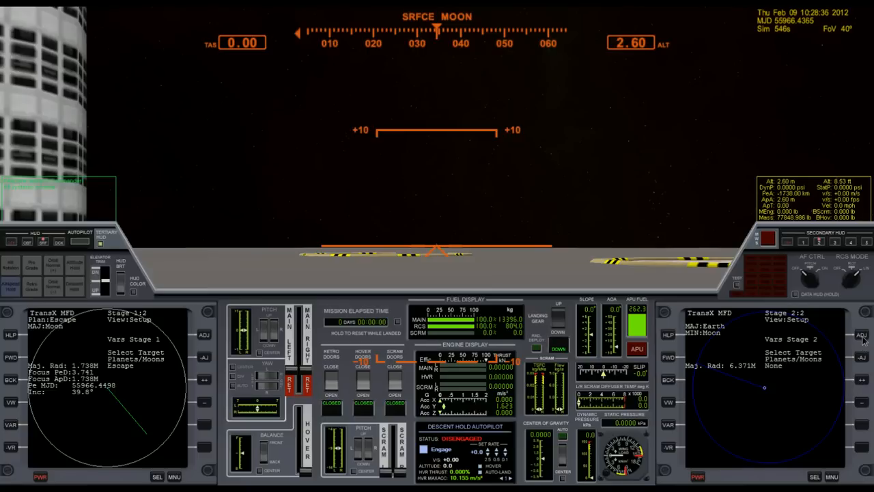
Switch TransX stage 2 target selection to Ships and choose the ISS
left_click(860, 355)
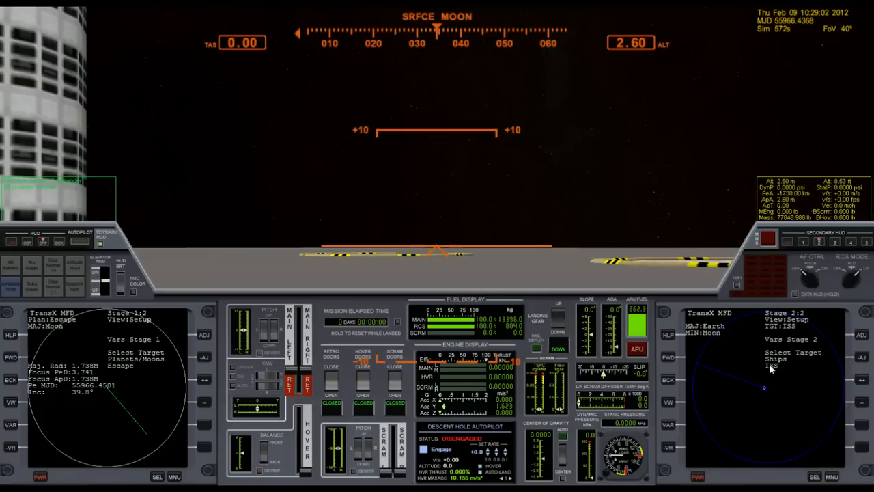
mouse_move(779, 381)
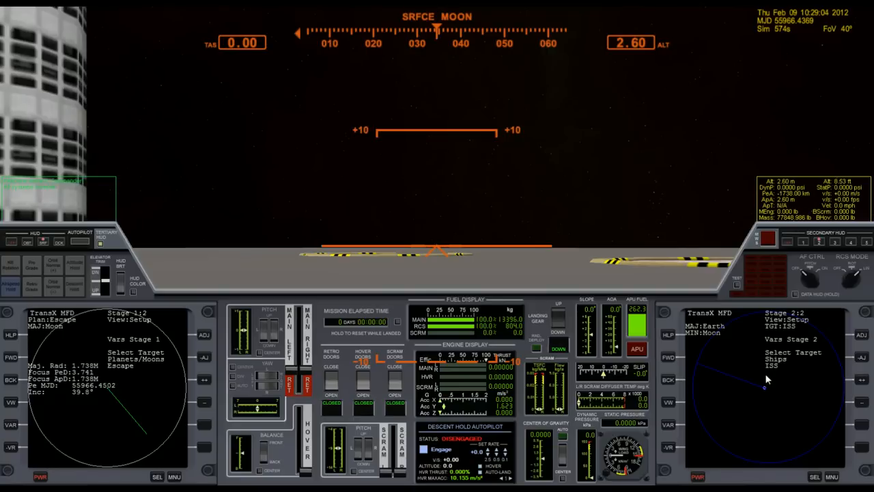
mouse_move(681, 400)
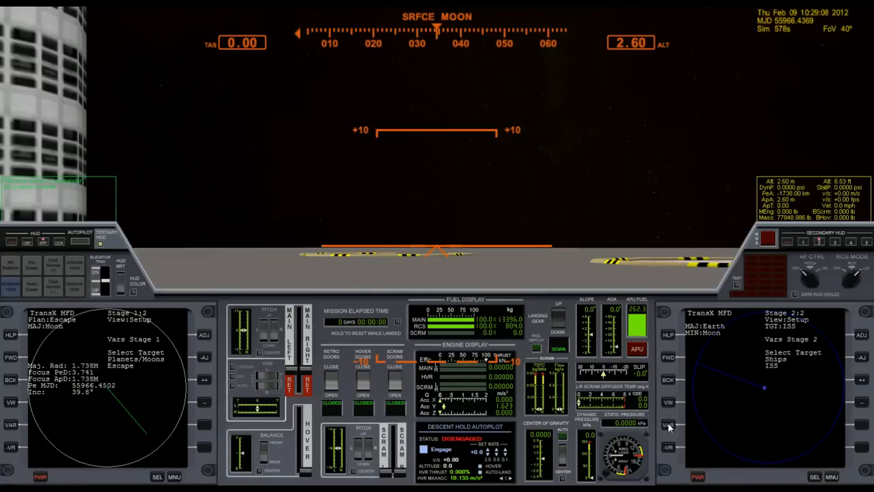
mouse_move(712, 426)
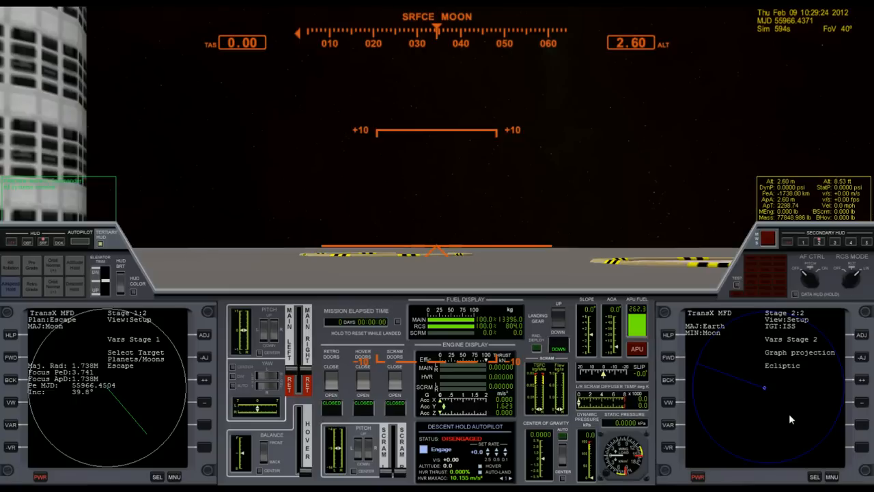
mouse_move(742, 402)
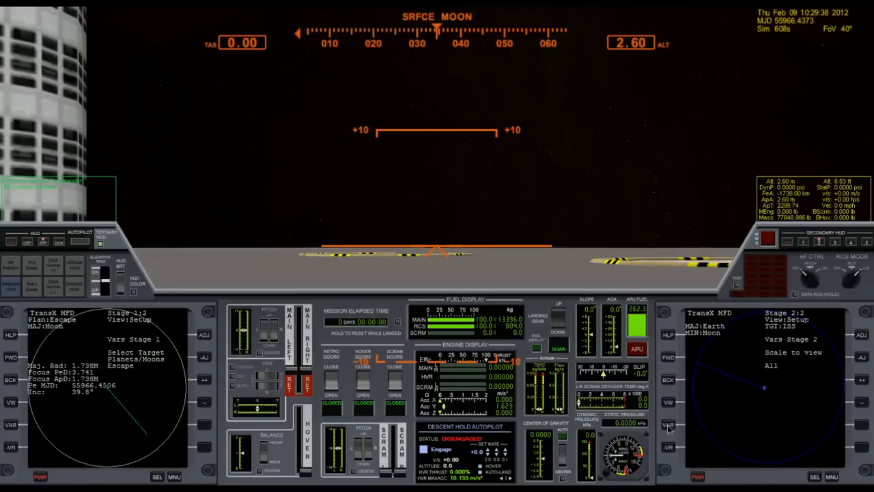
mouse_move(765, 382)
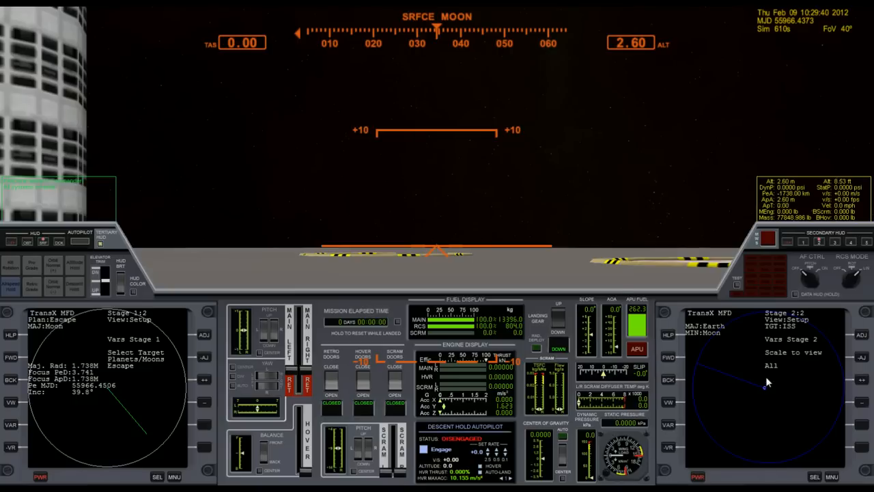
mouse_move(869, 380)
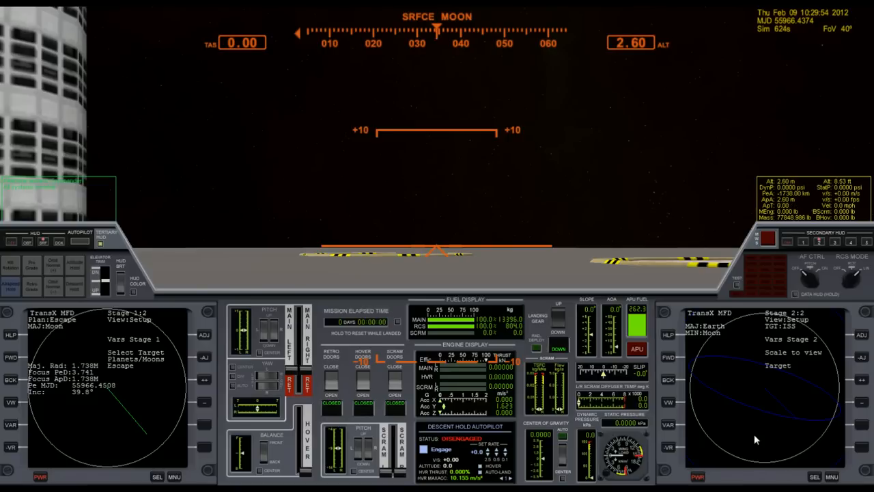
mouse_move(765, 437)
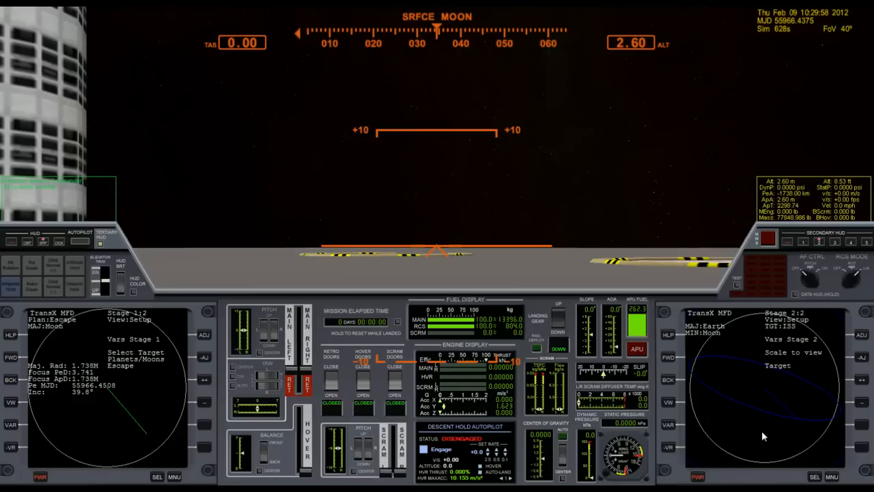
mouse_move(789, 434)
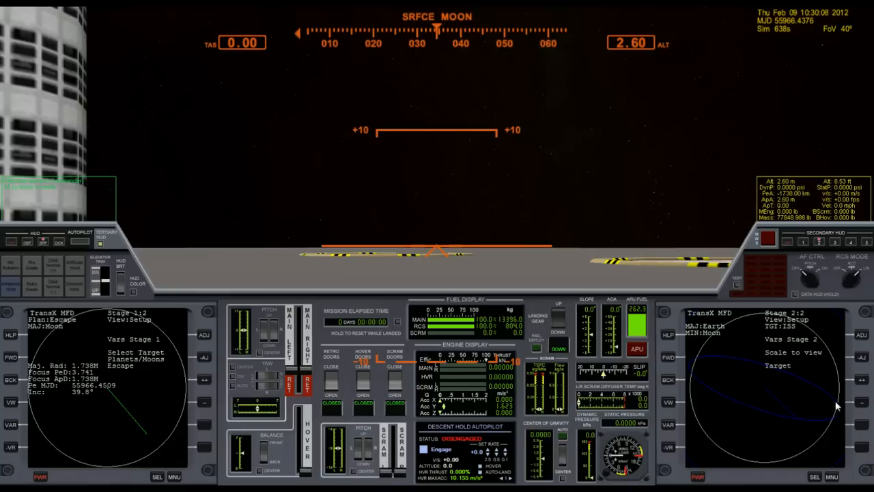
mouse_move(812, 348)
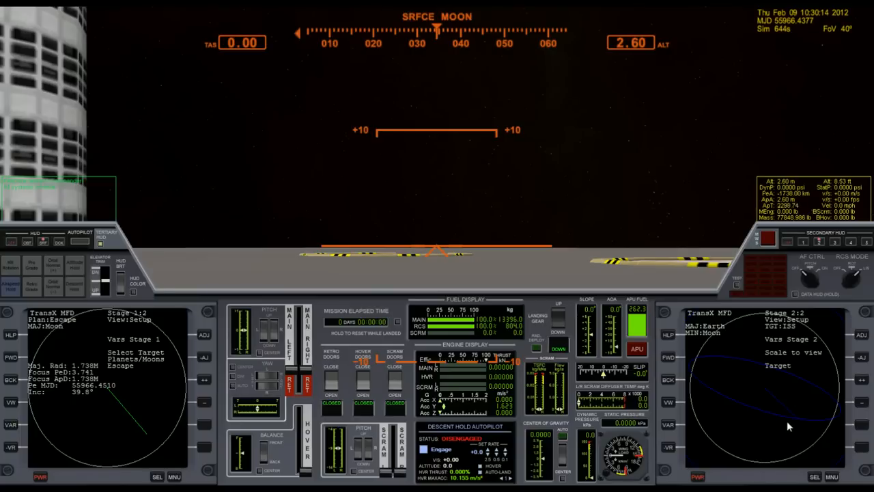
mouse_move(767, 390)
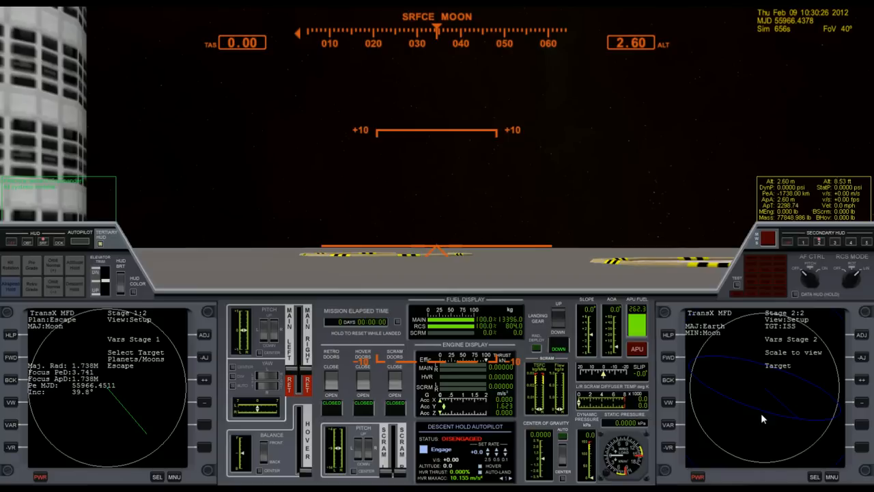
mouse_move(835, 362)
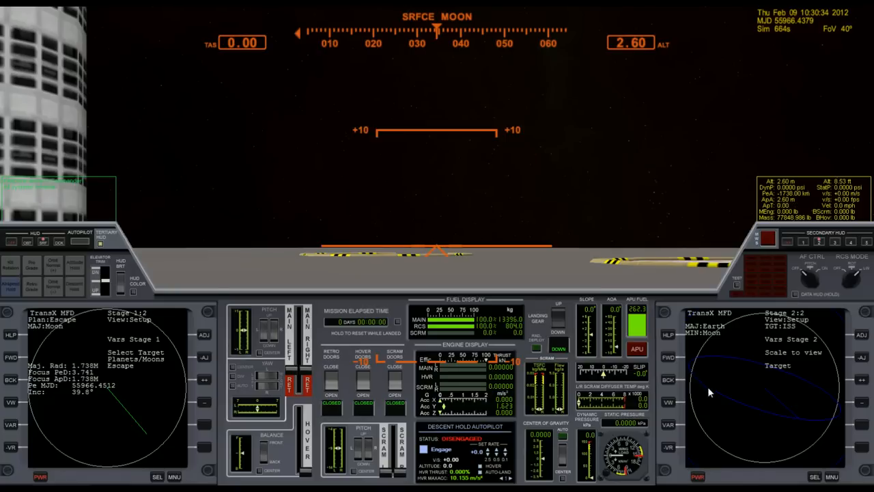
mouse_move(828, 395)
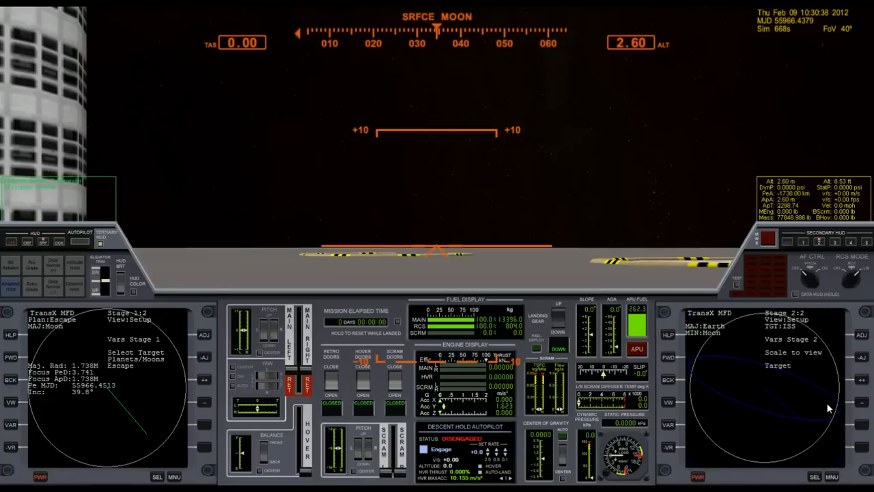
mouse_move(685, 364)
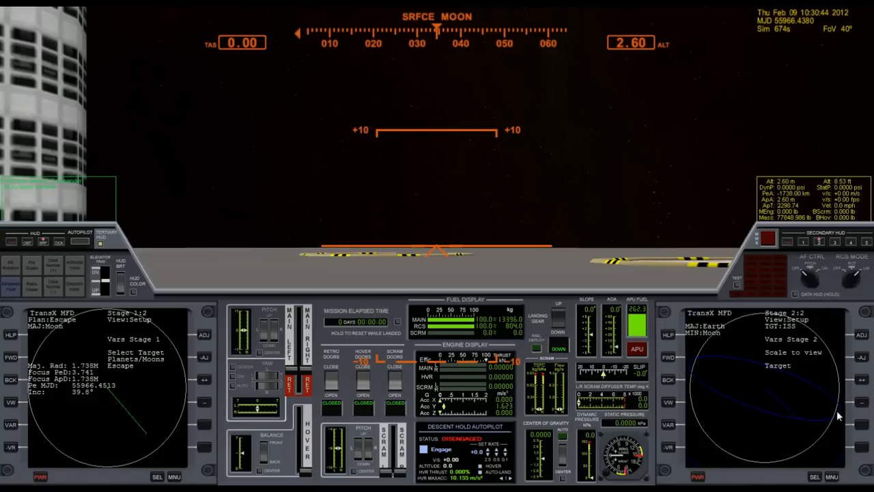
mouse_move(692, 377)
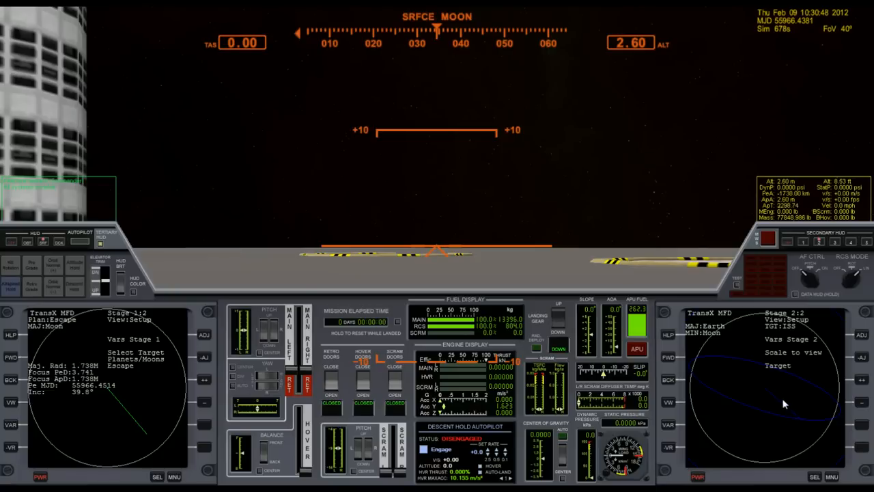
mouse_move(790, 412)
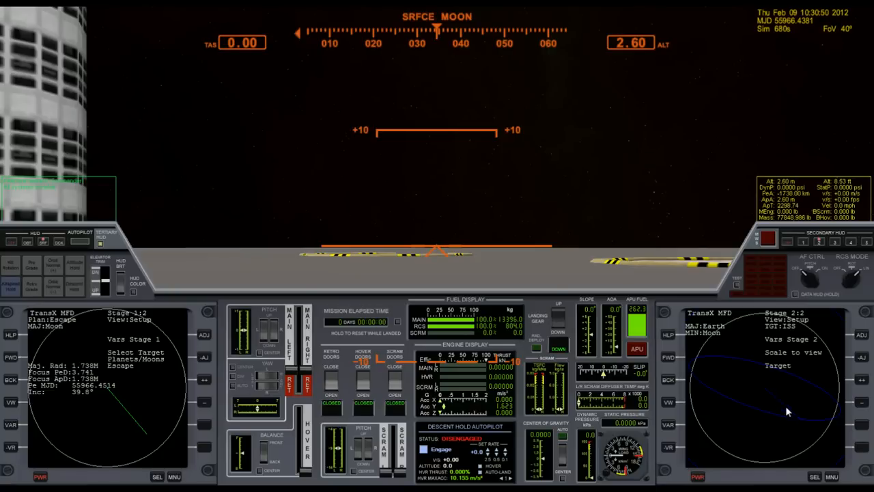
mouse_move(792, 430)
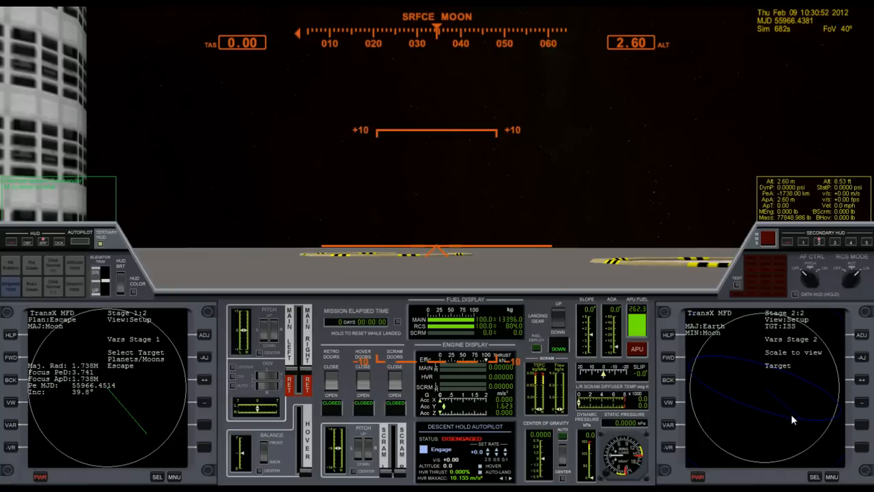
mouse_move(796, 449)
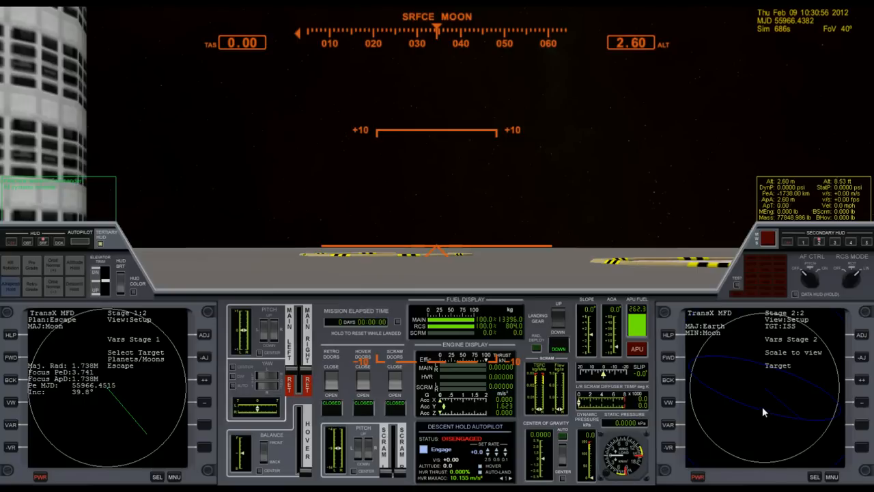
mouse_move(792, 422)
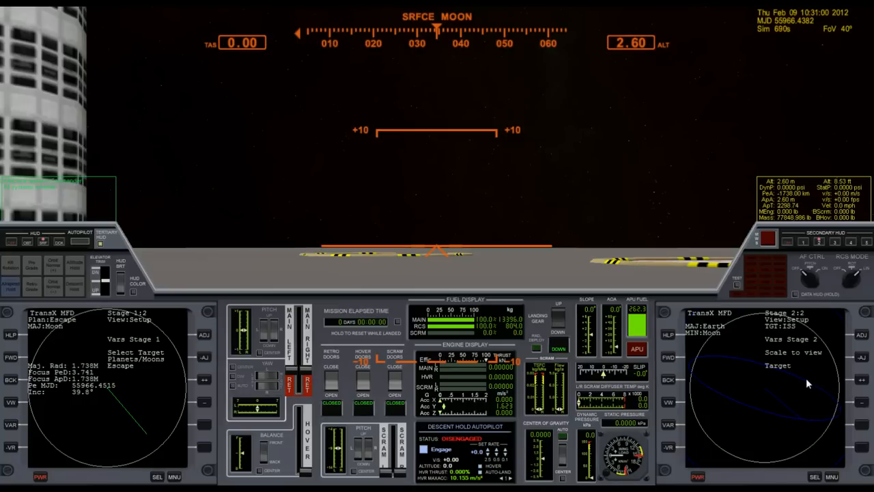
mouse_move(772, 430)
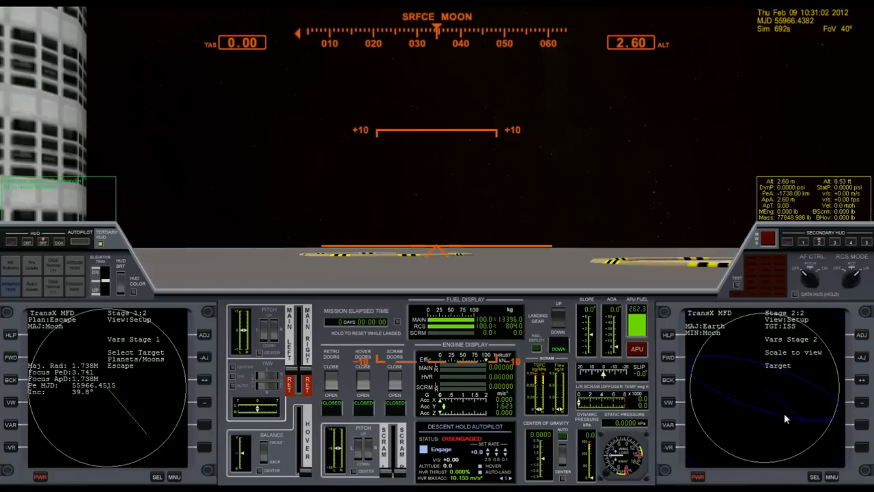
mouse_move(715, 440)
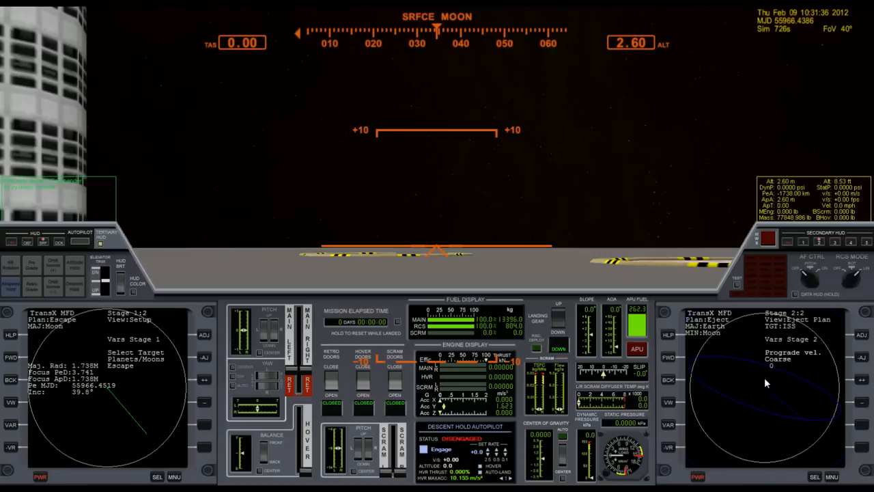
mouse_move(815, 397)
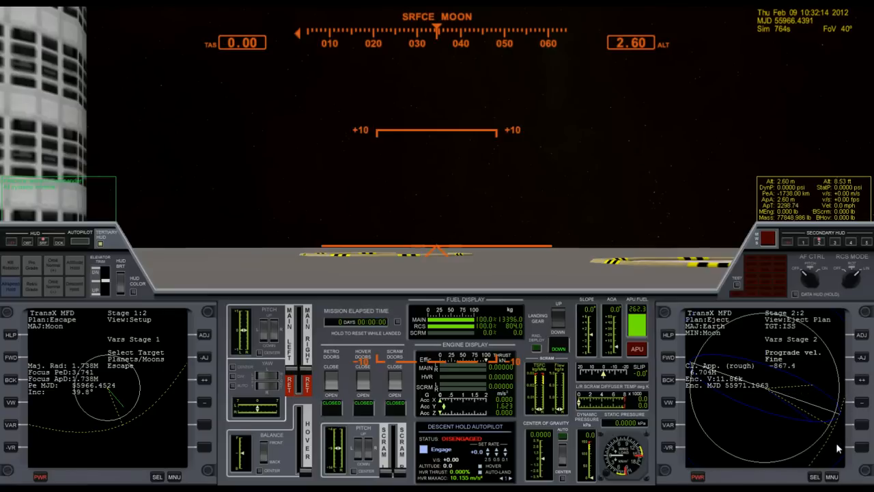
mouse_move(828, 472)
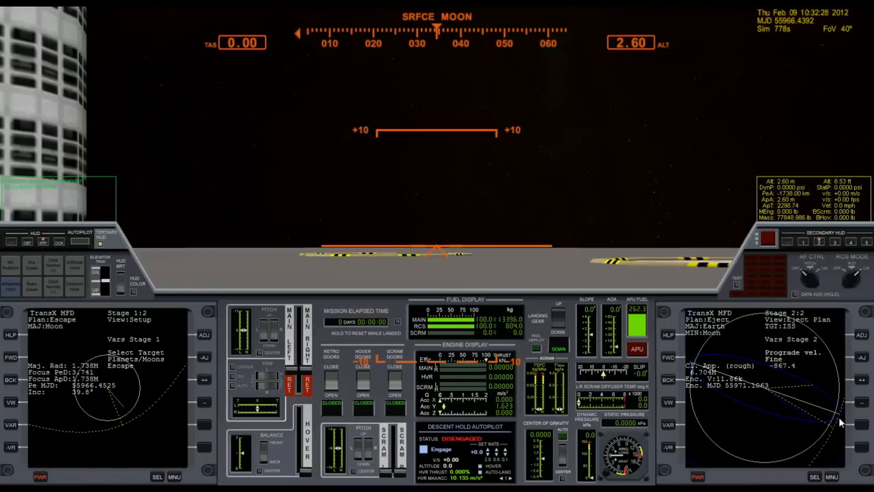
mouse_move(816, 444)
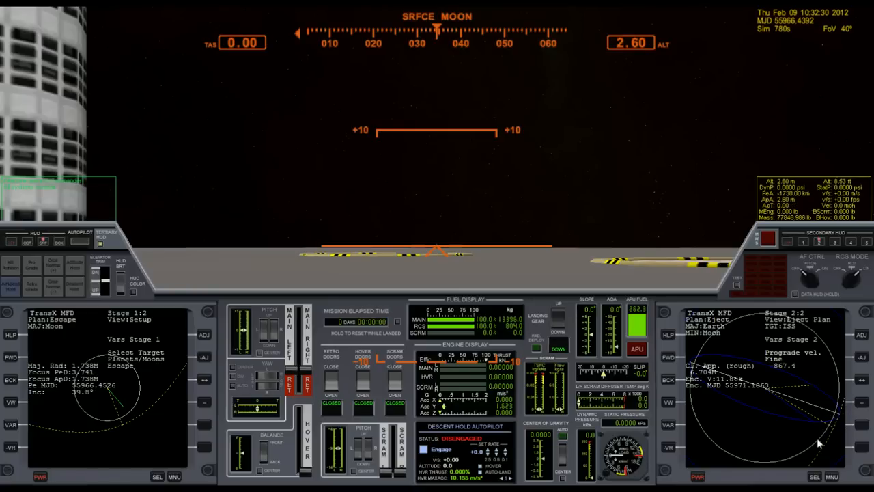
mouse_move(823, 444)
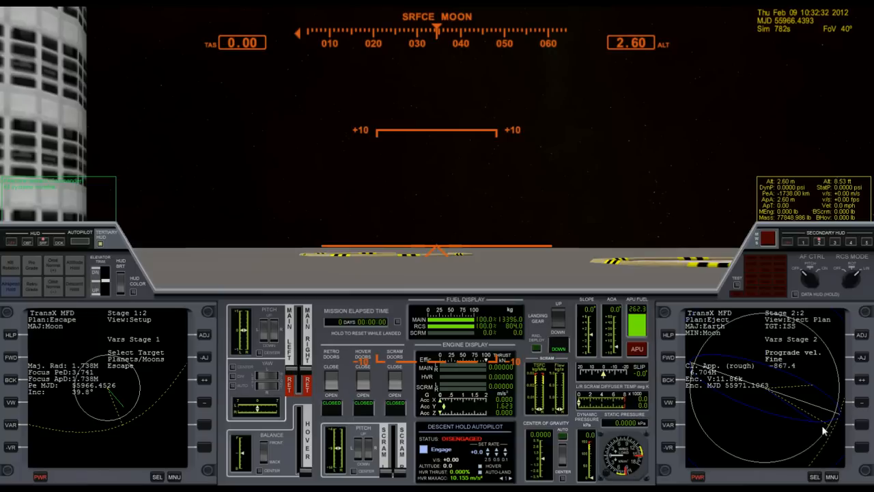